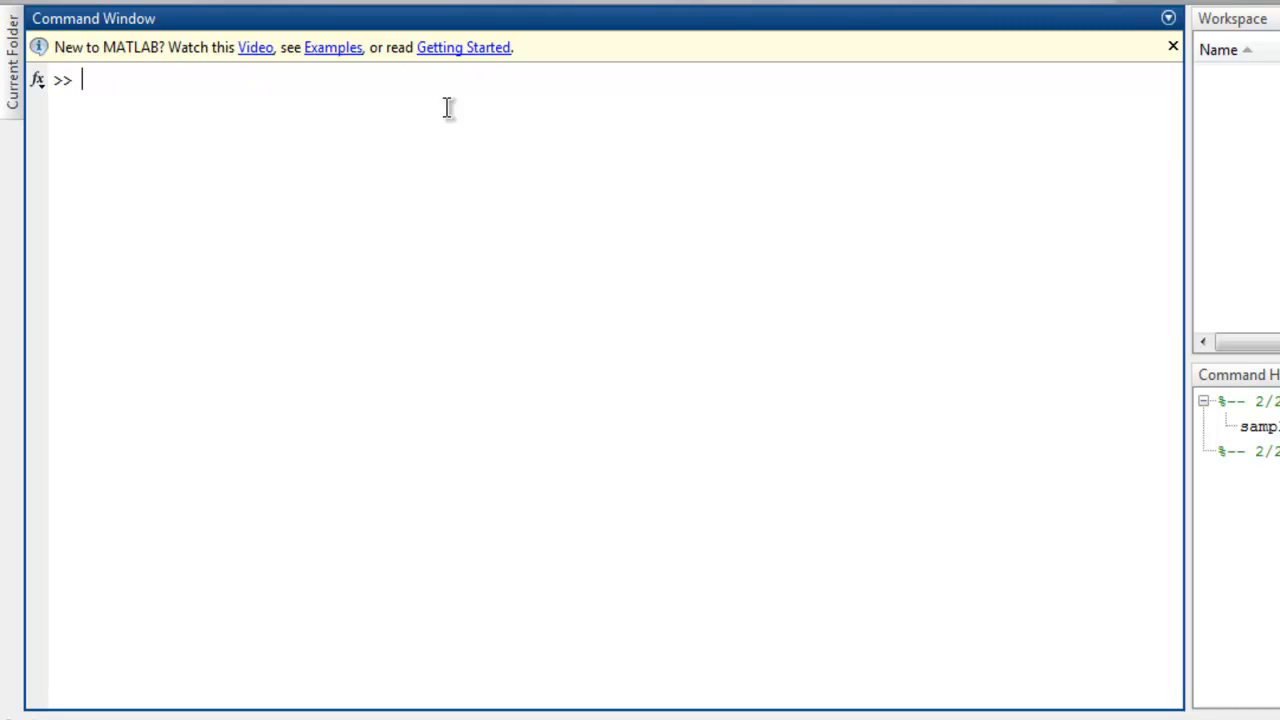
mouse_move(371, 116)
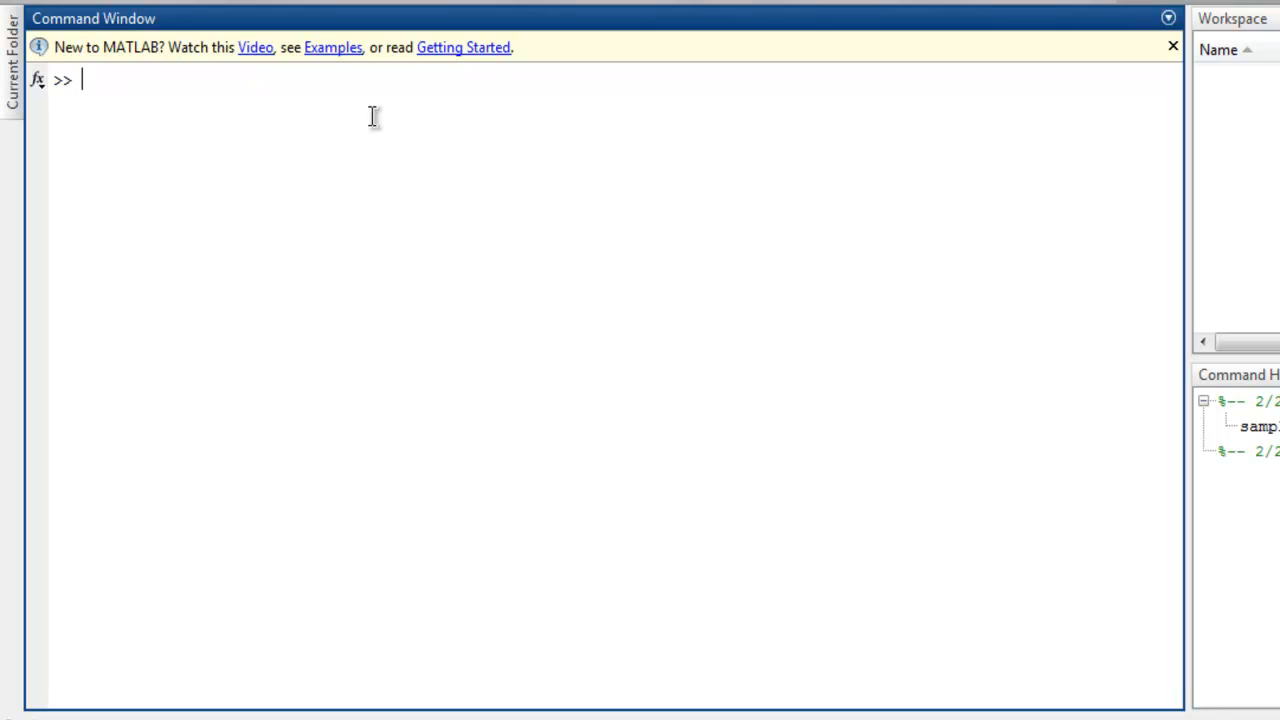
mouse_move(224, 281)
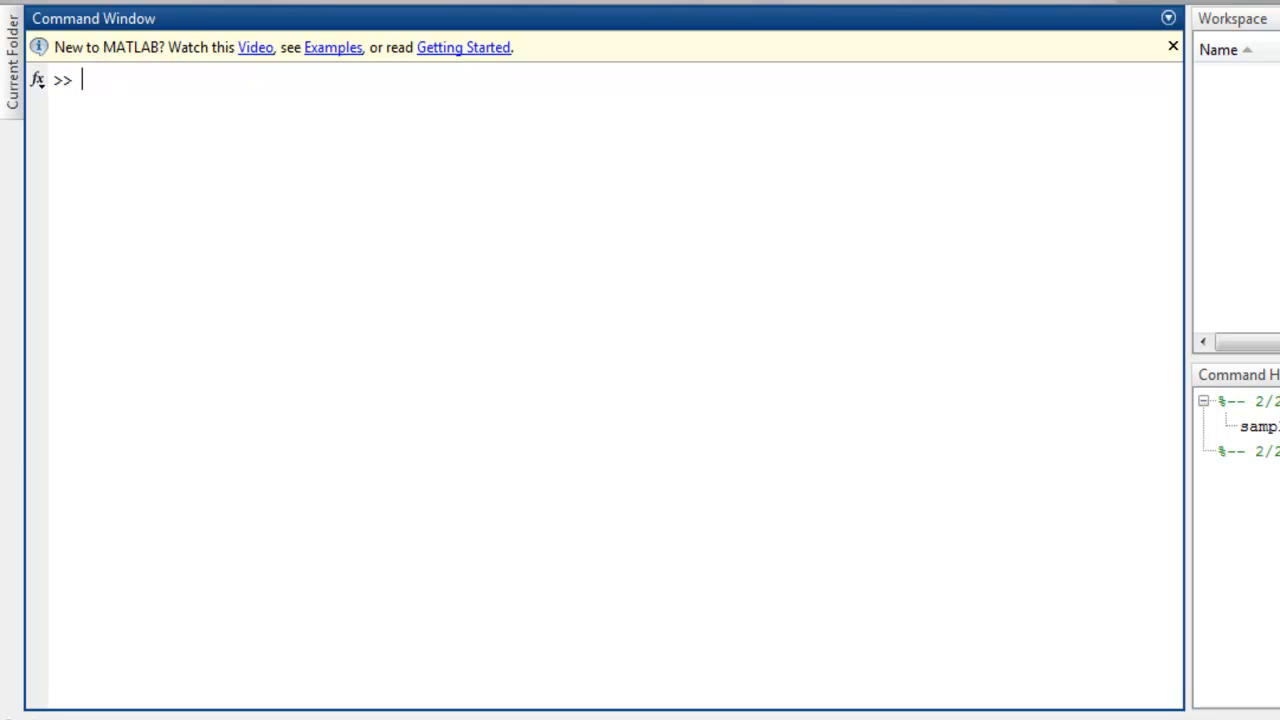
Create a new blank script and save it as sample.m
click(553, 25)
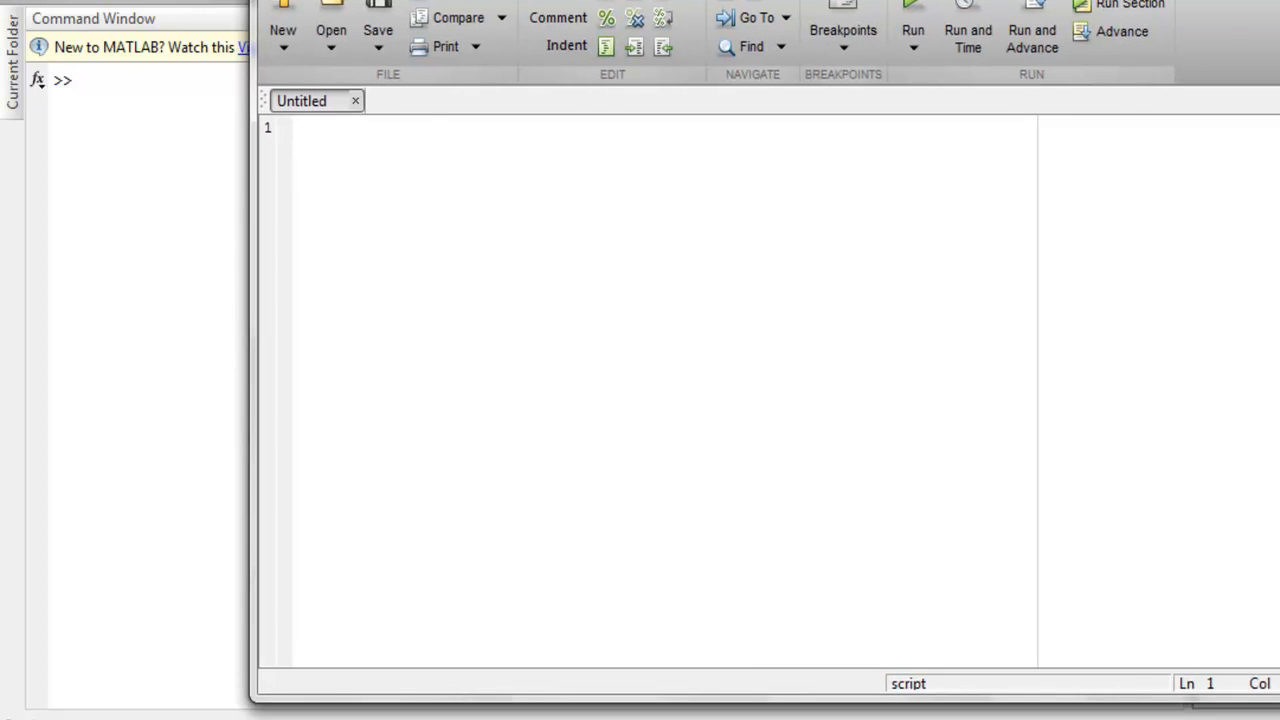
mouse_move(473, 196)
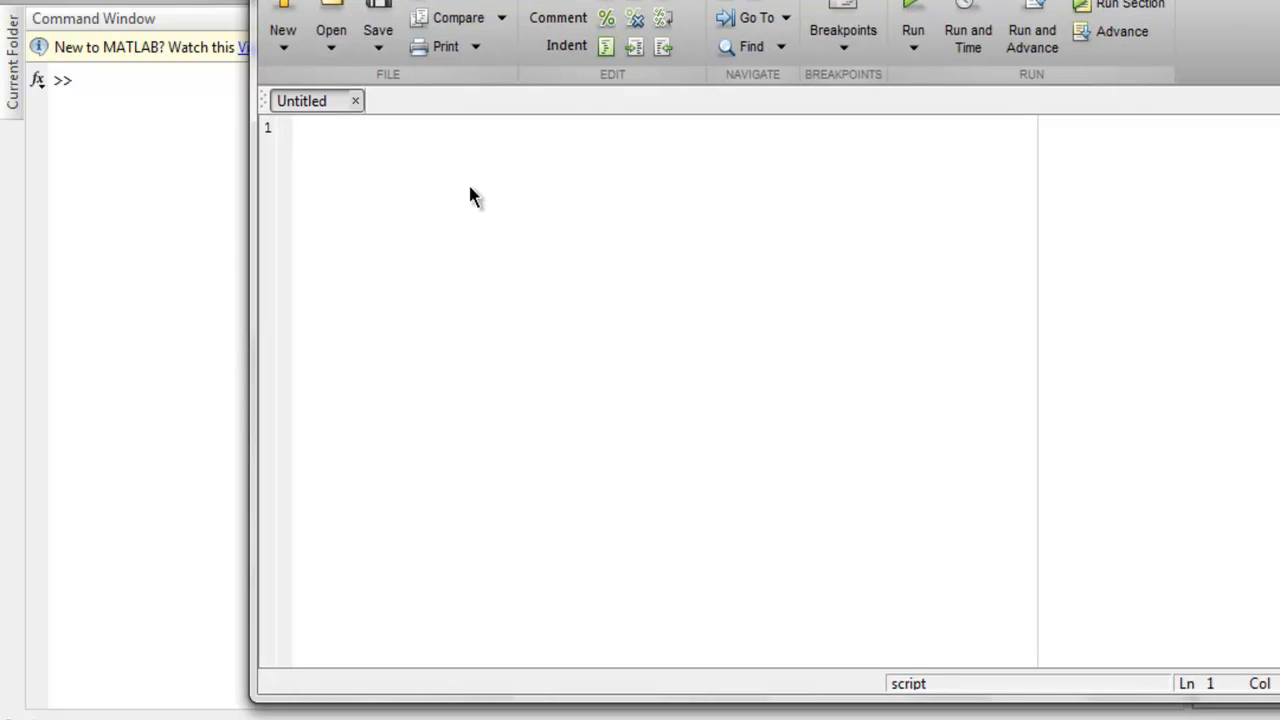
click(378, 20)
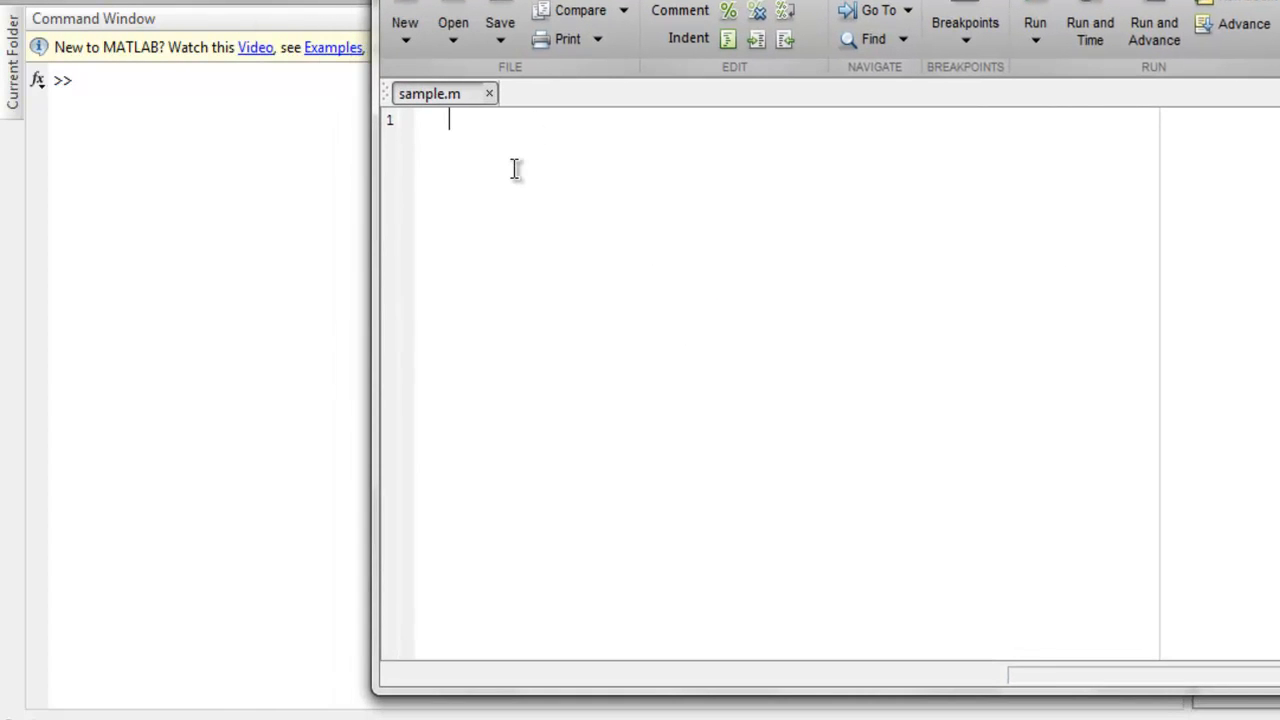
Type 'count = 10;' on line 1 and start 'while(' on line 3
text(count)
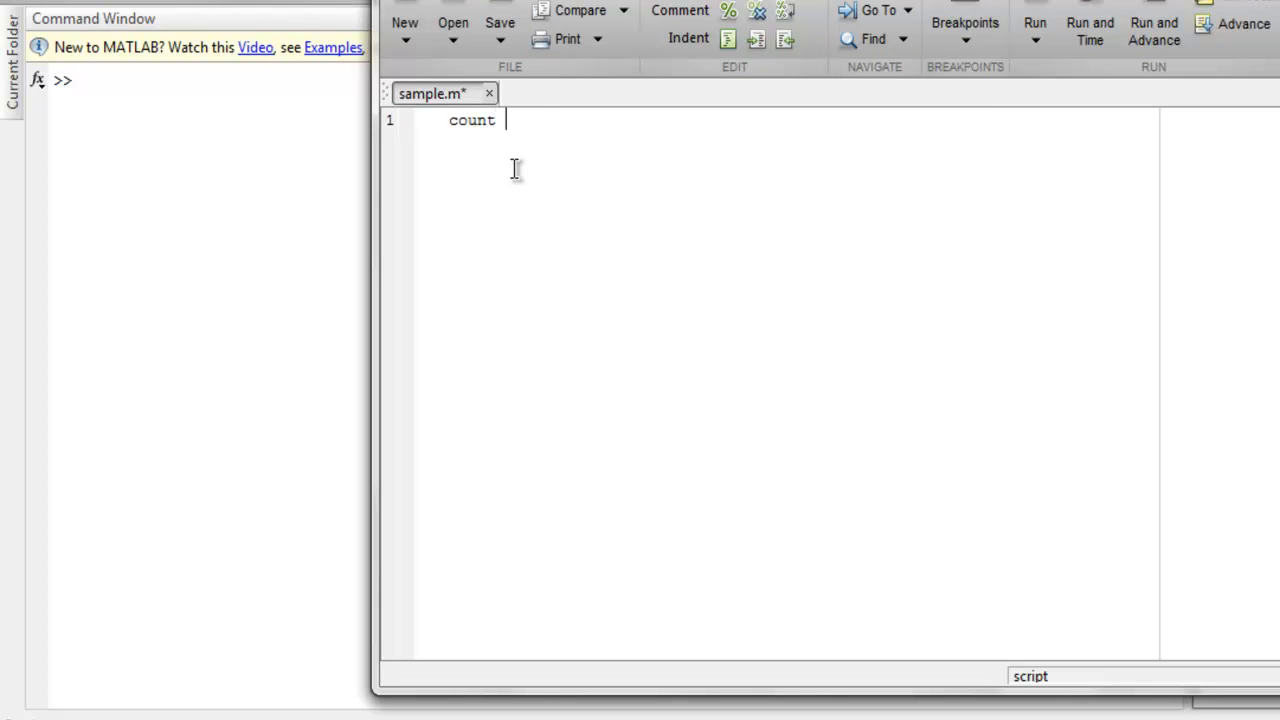
text(= 10)
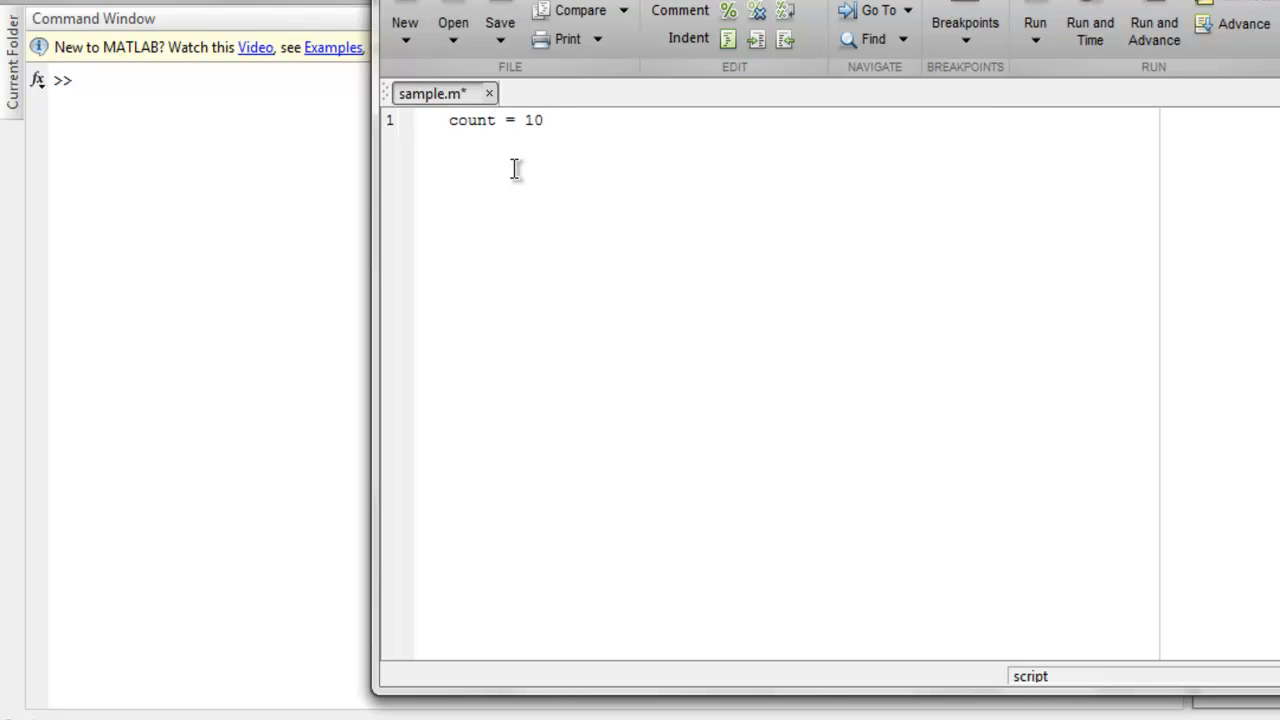
text(;)
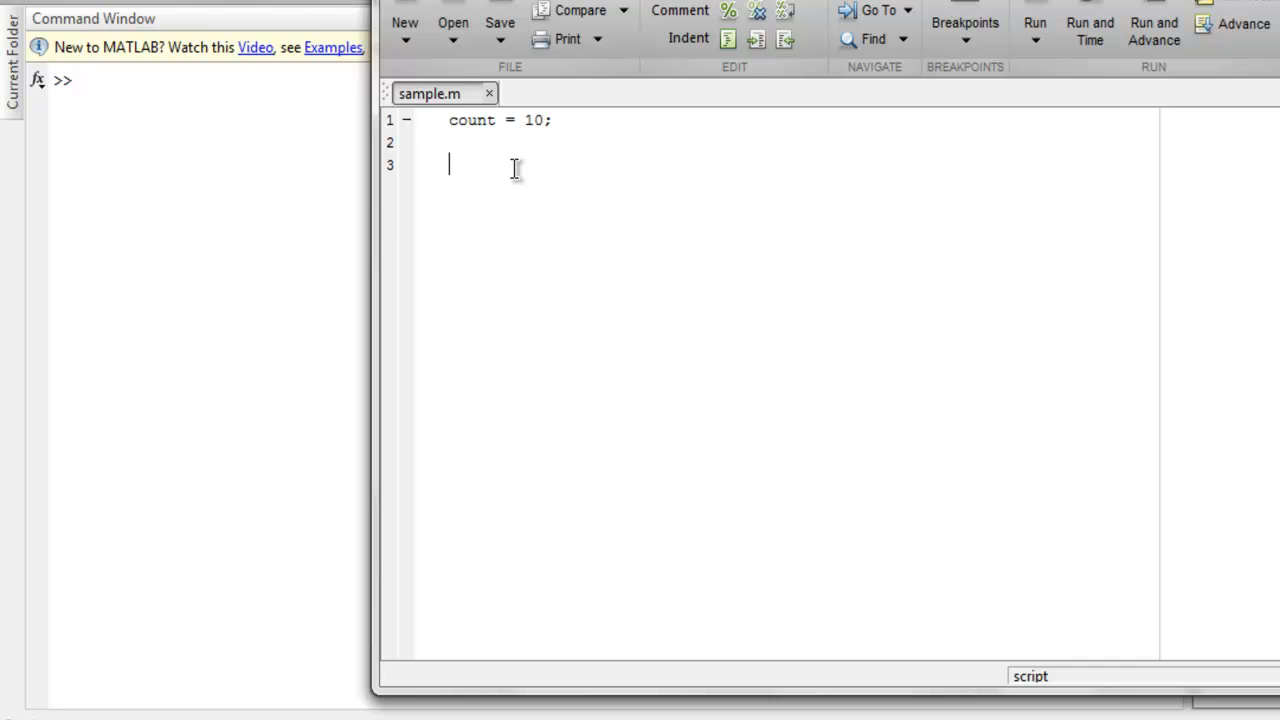
text(while ()
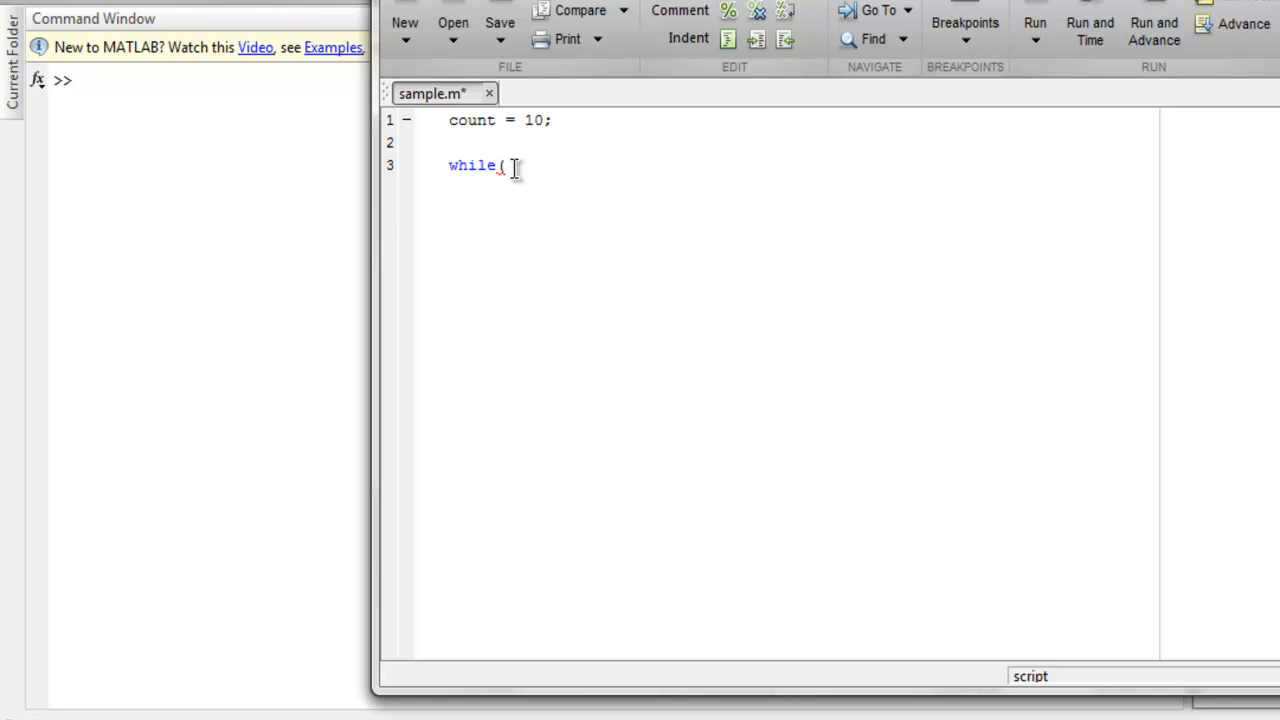
Complete the loop condition as 'while(count<20)' and start the loop body
text(count<)
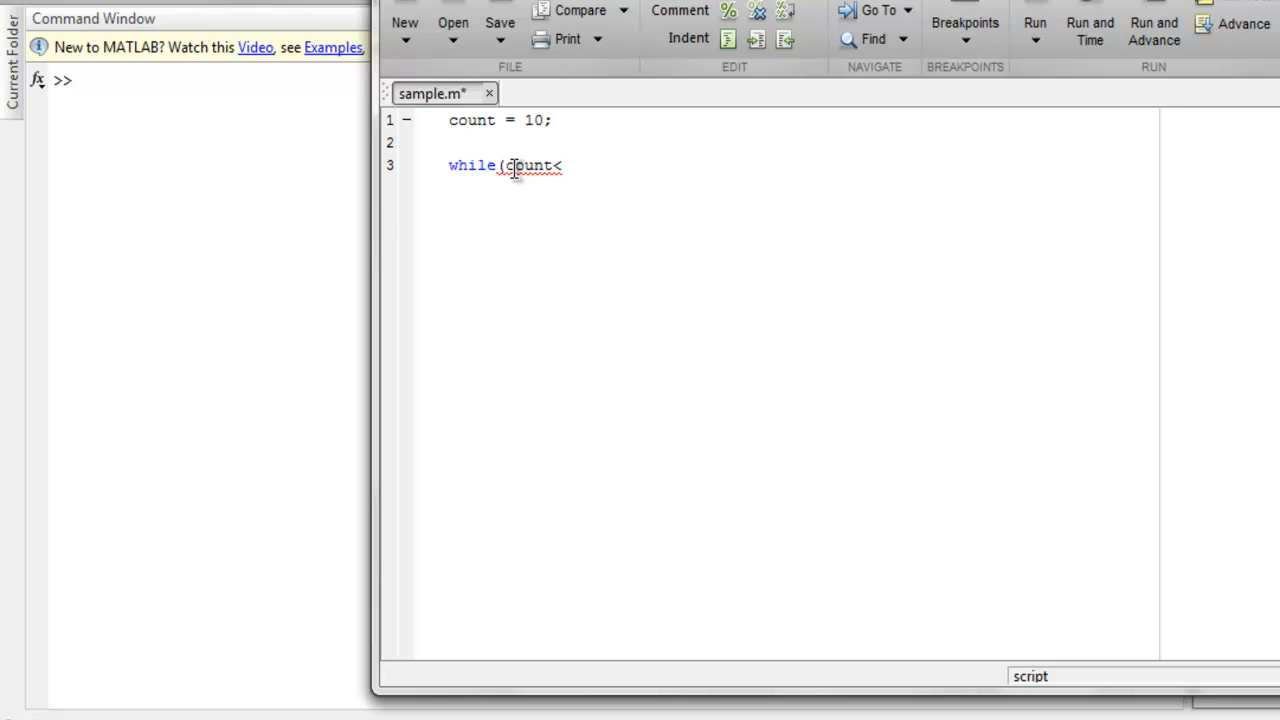
text(2)
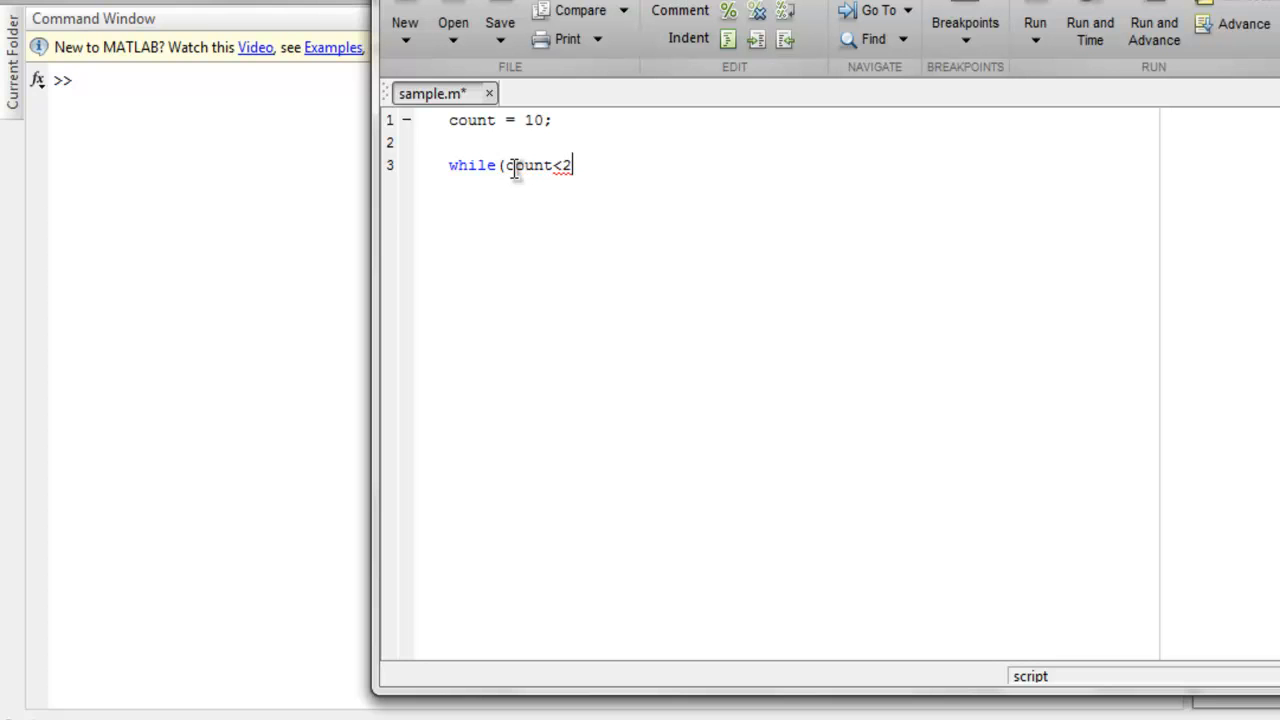
text(0))
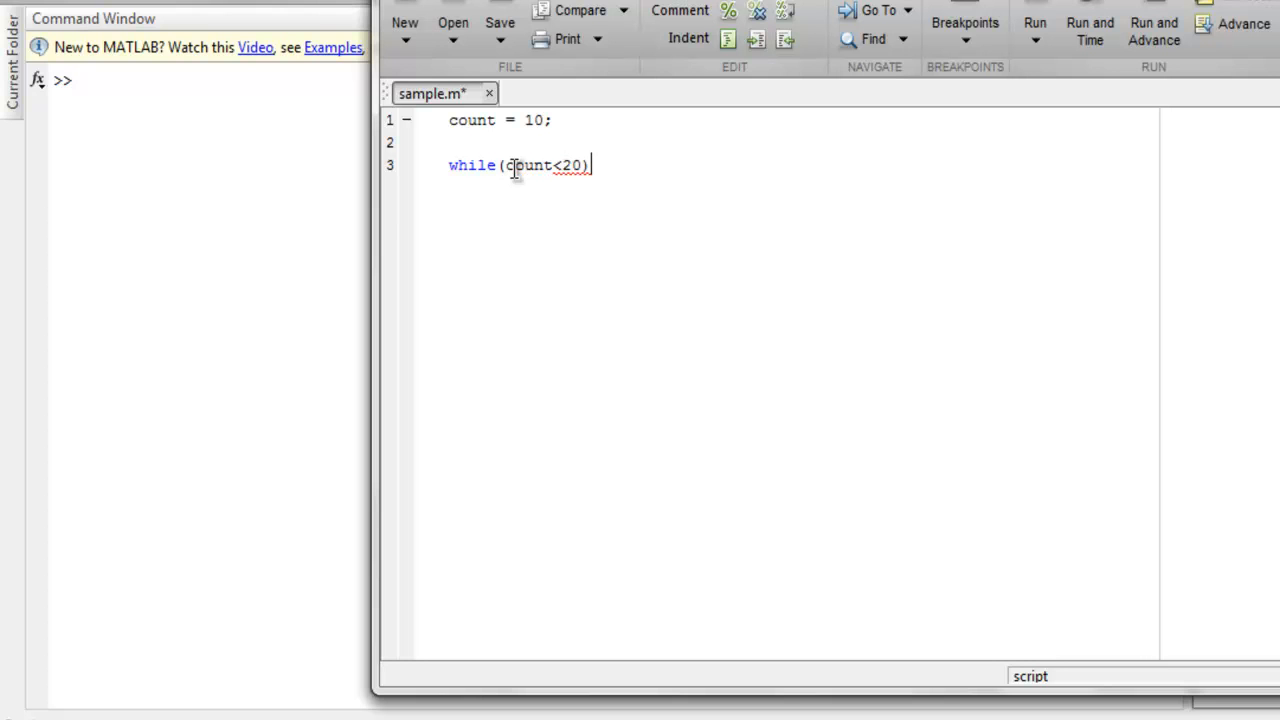
key(enter)
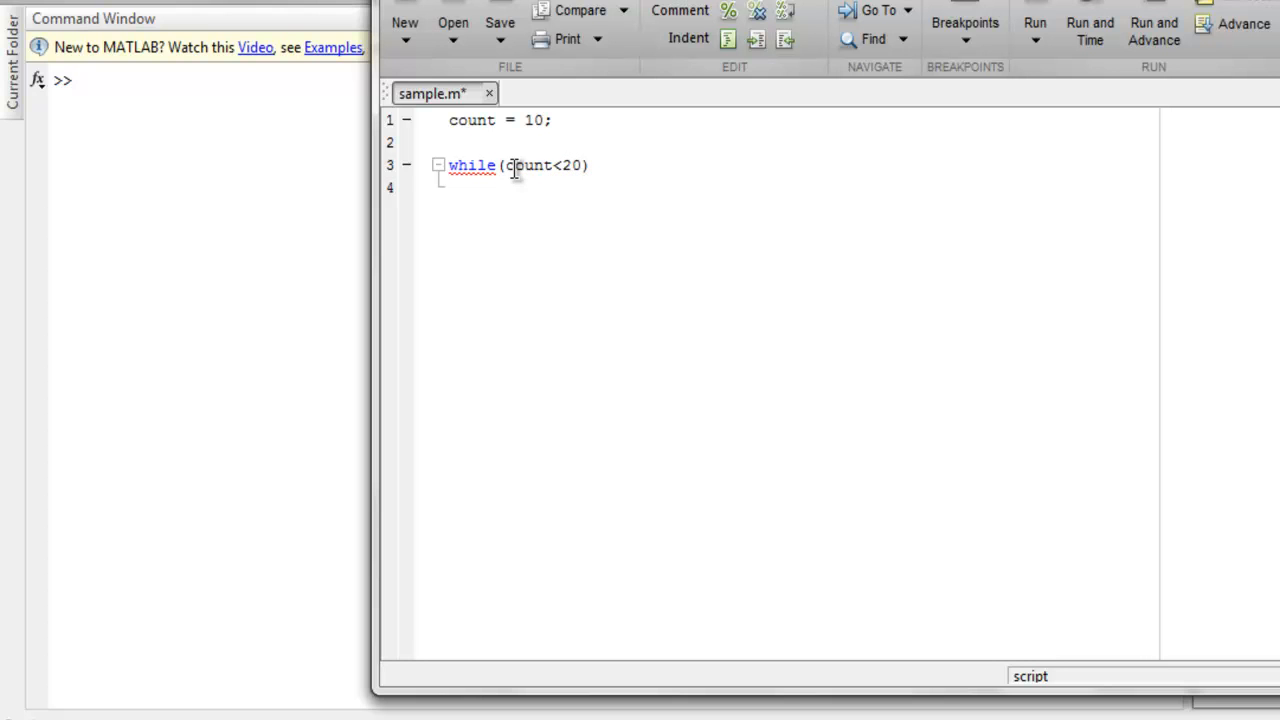
Add fprintf('value of count is : %d \n',count); inside the loop
text(fprintf)
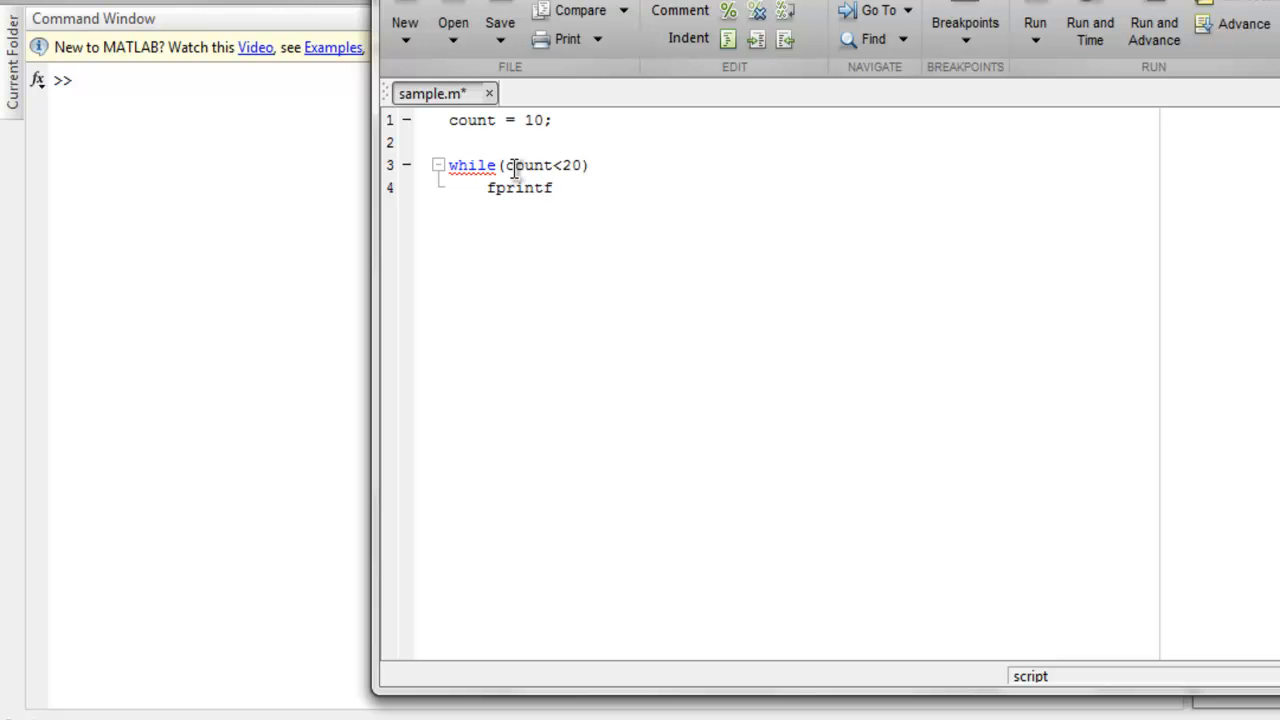
text(()
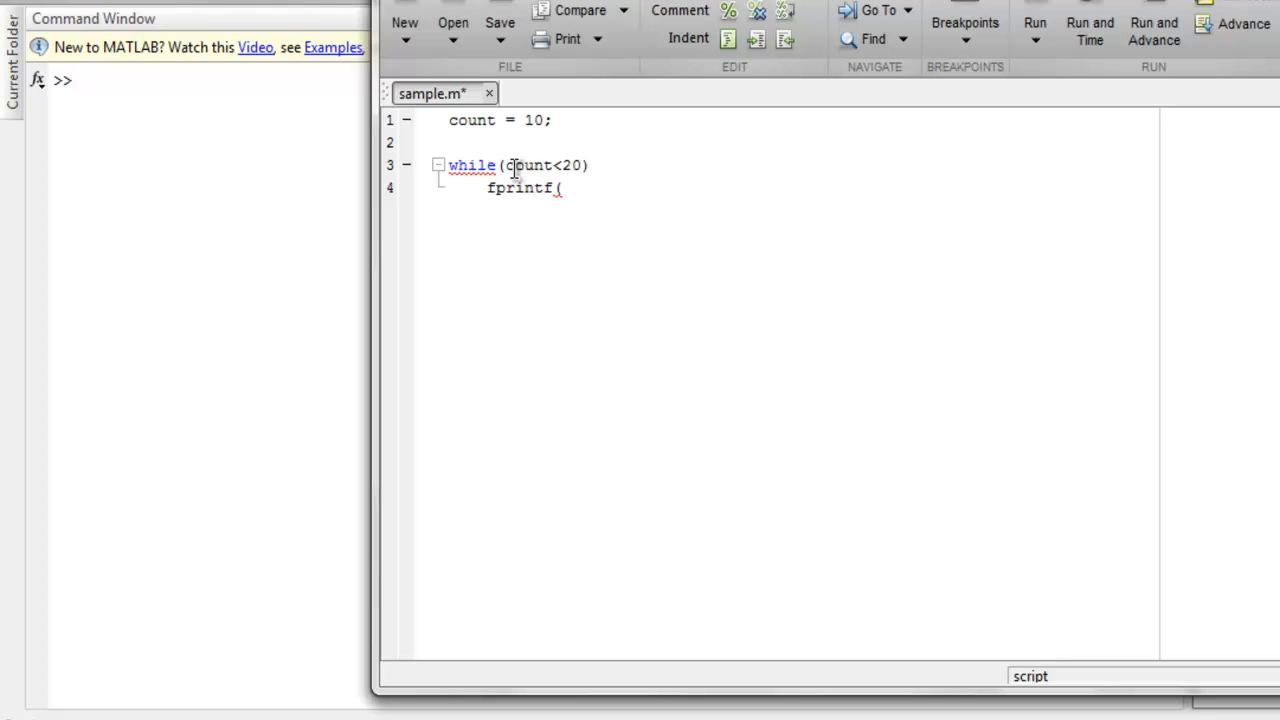
text('value i)
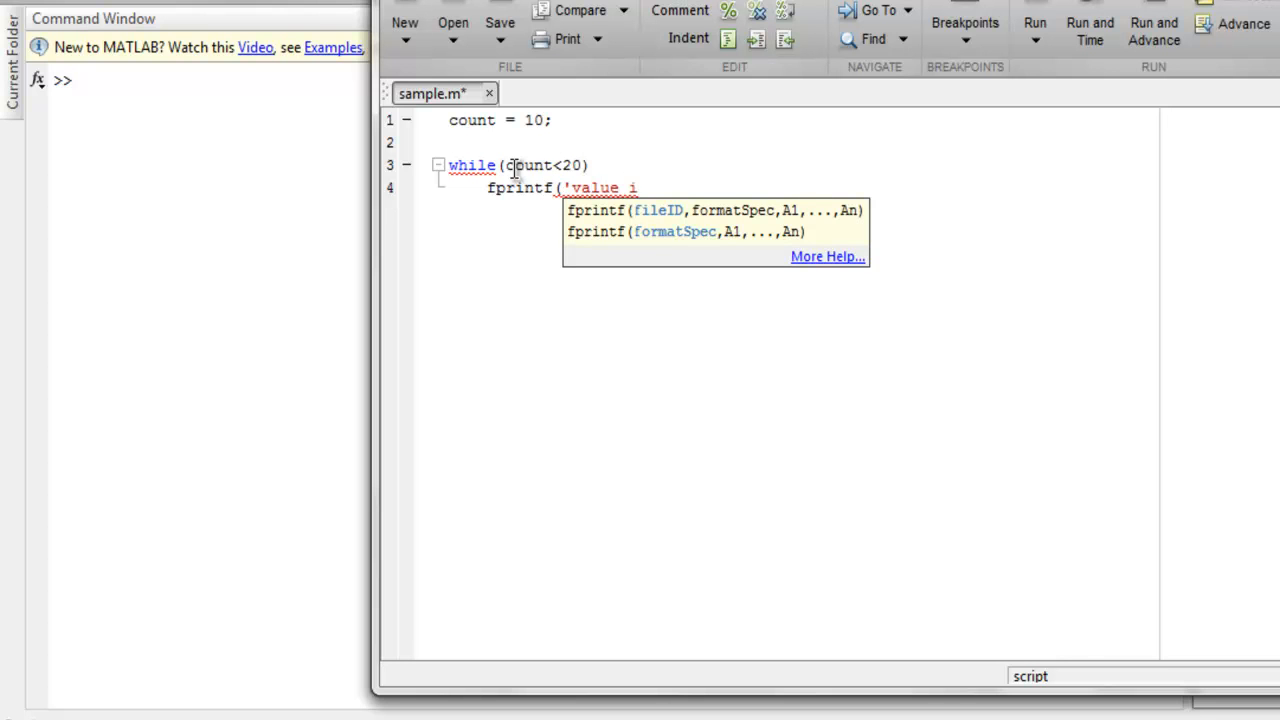
text(of count is)
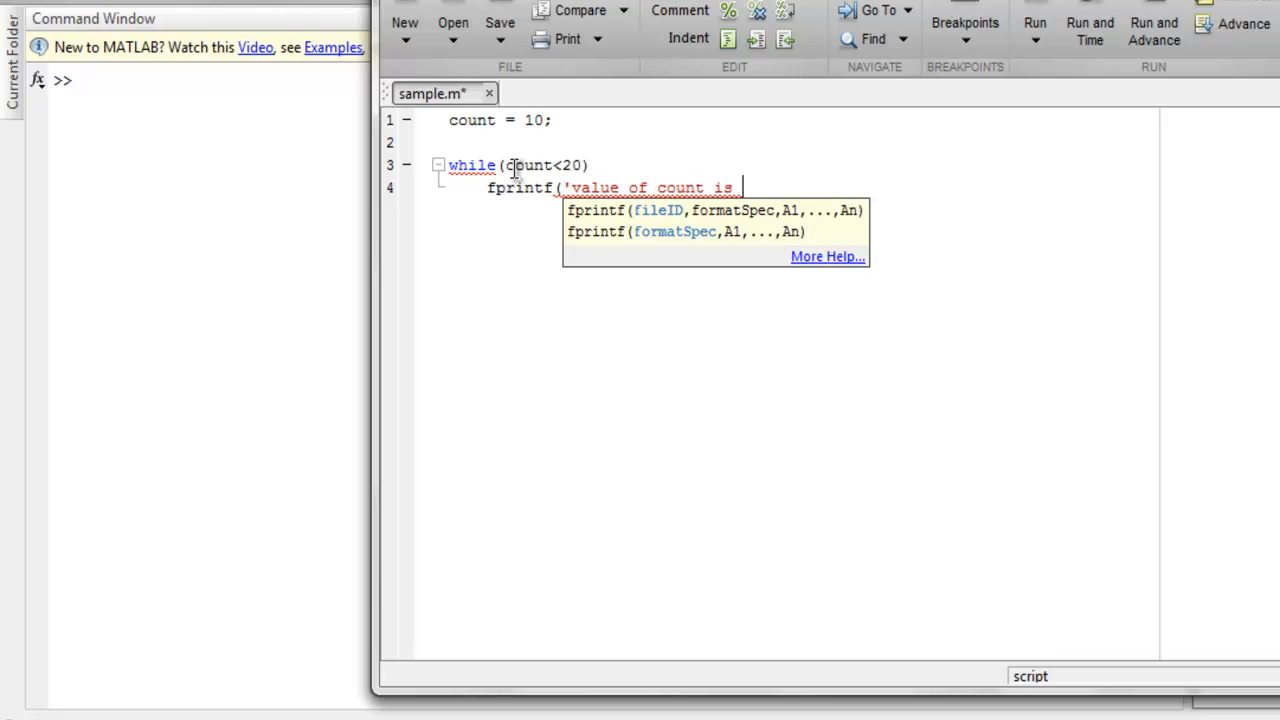
text(: ')
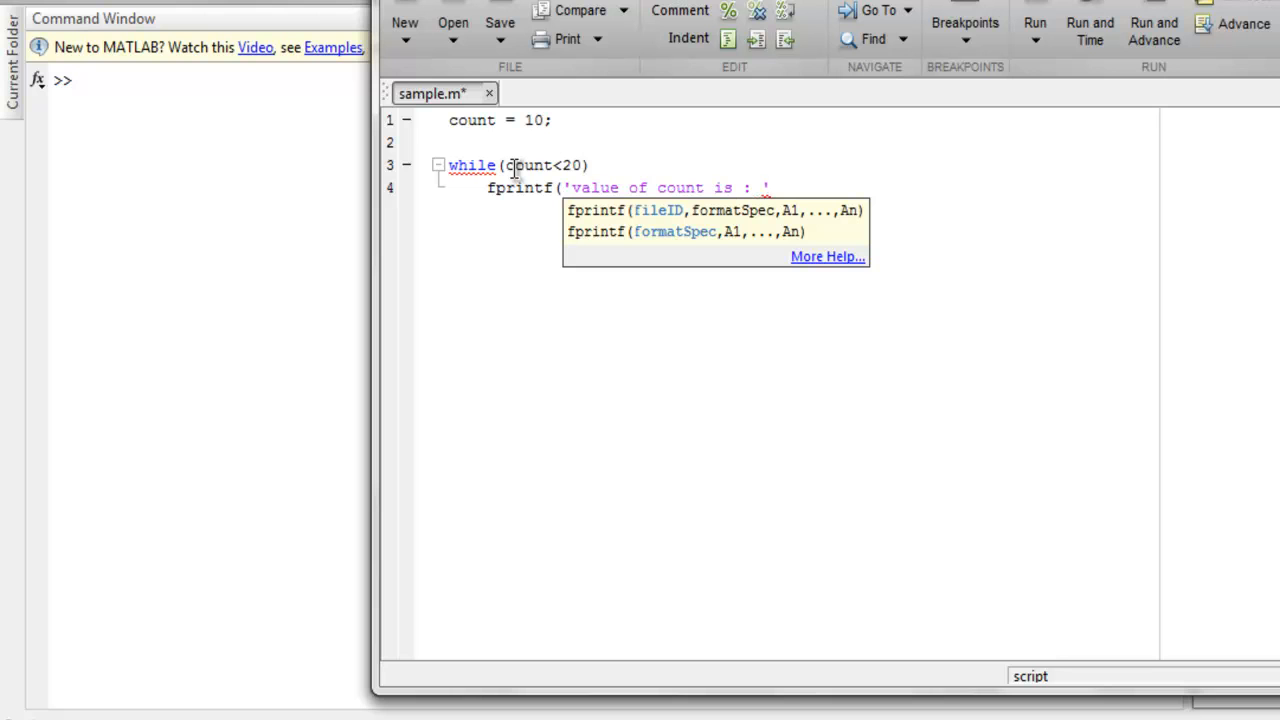
key(Backspace)
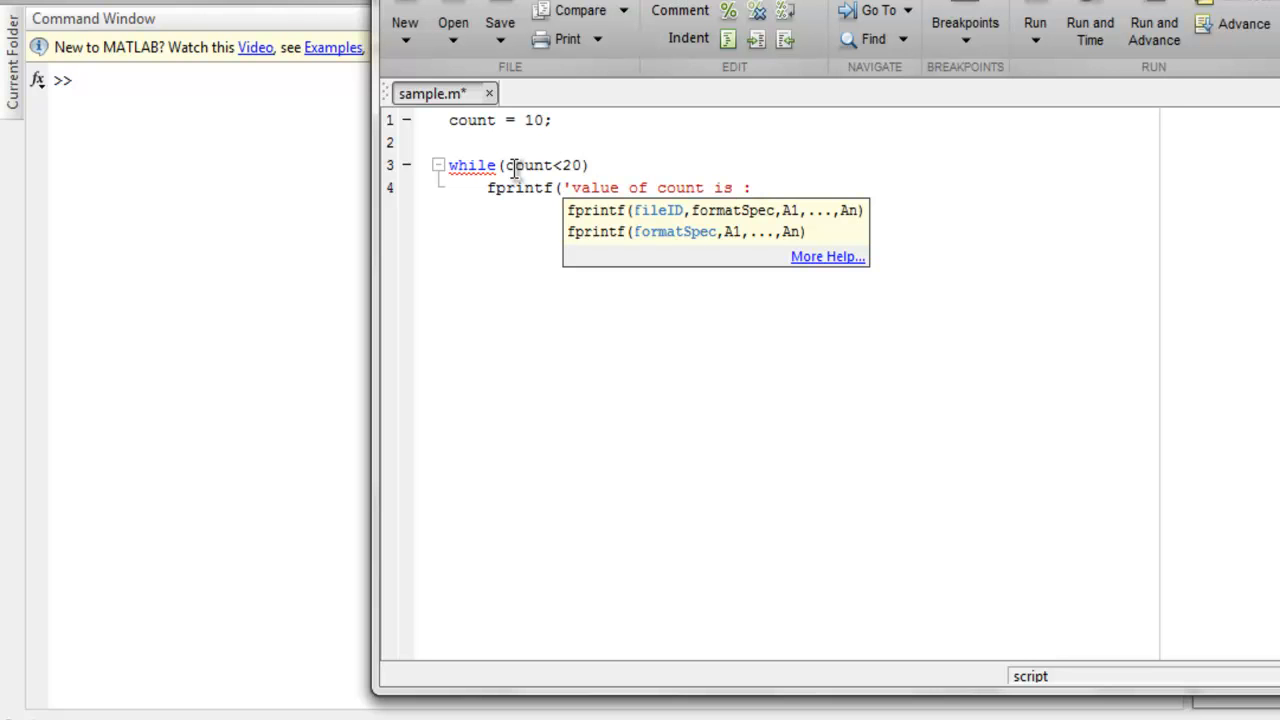
text(%d)
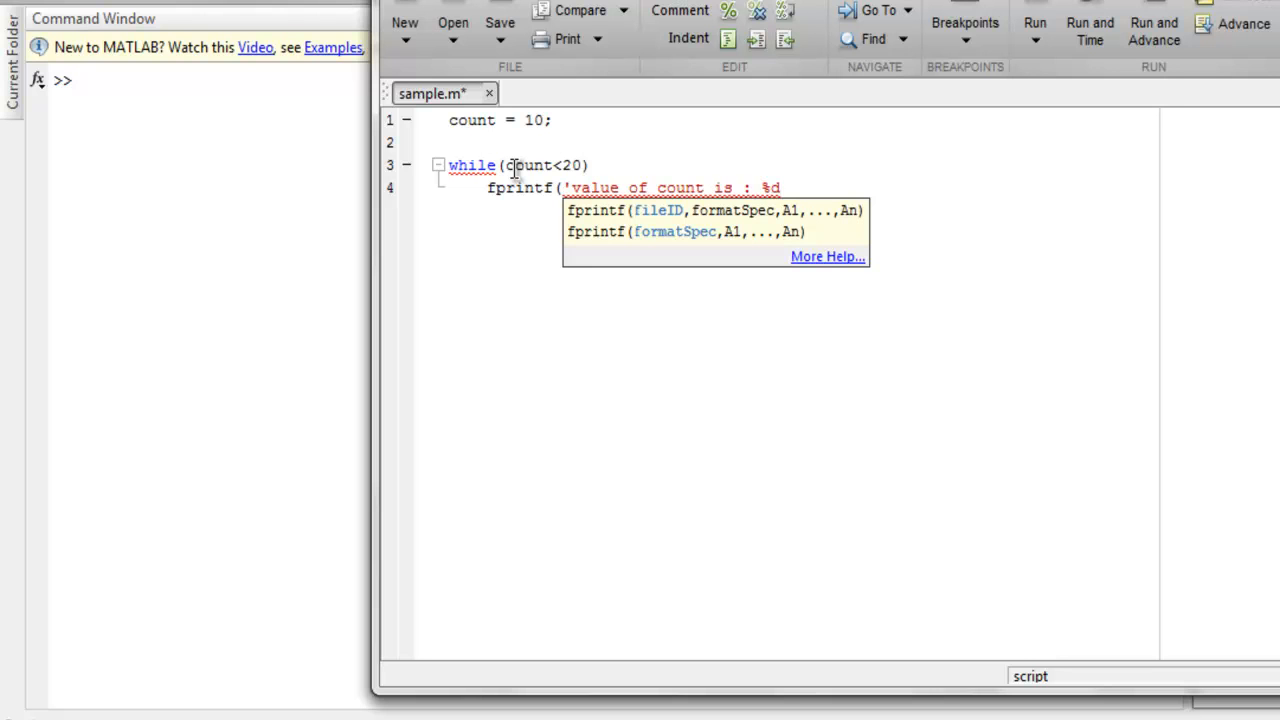
text(')
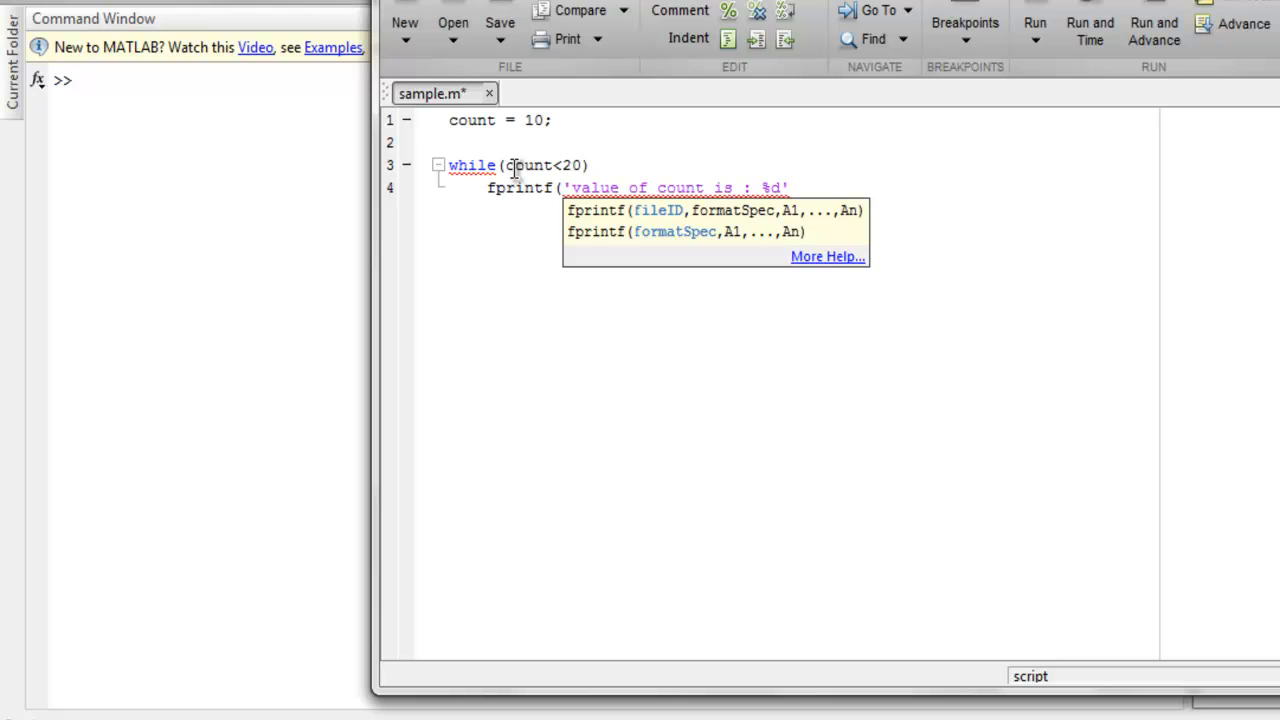
text(\)
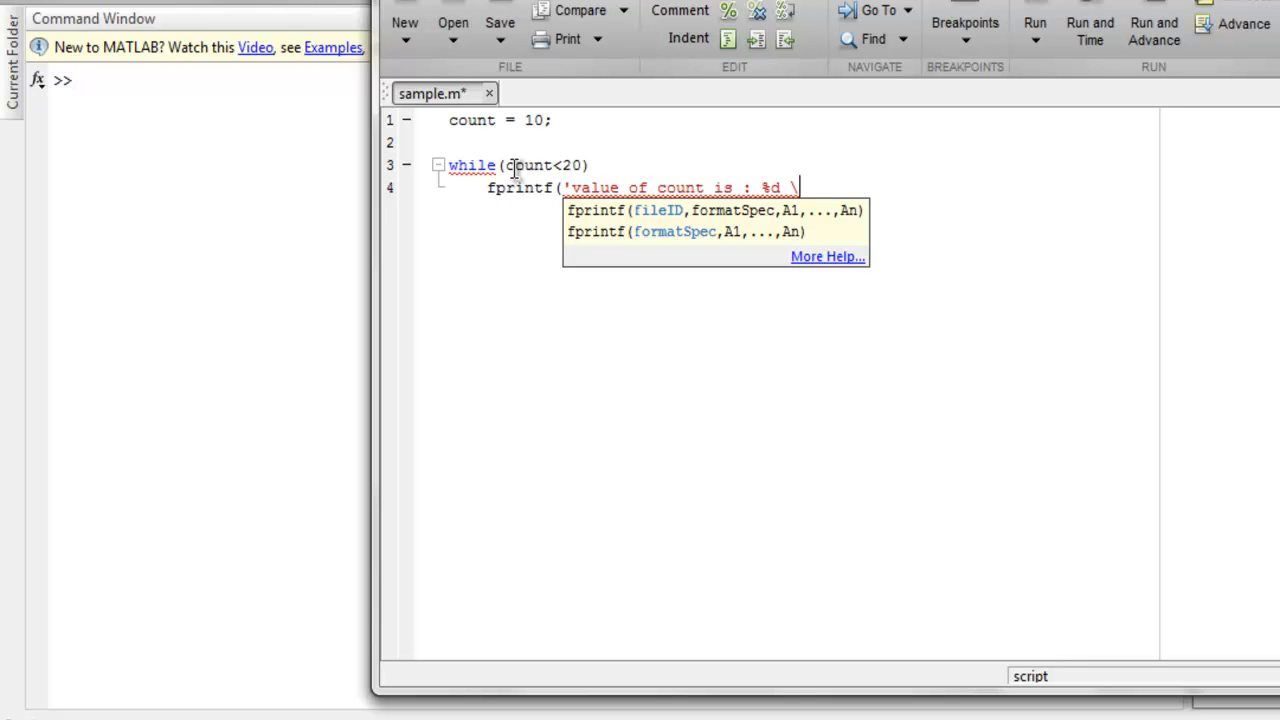
text(n)
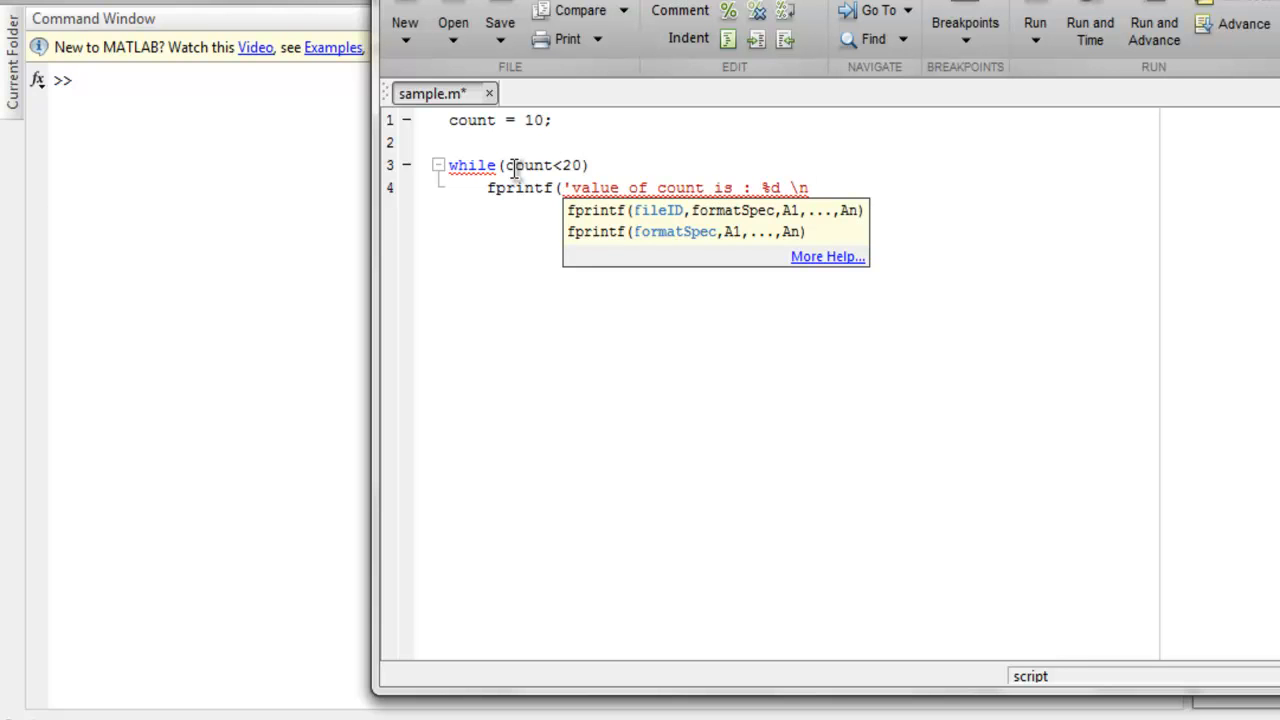
text(,)
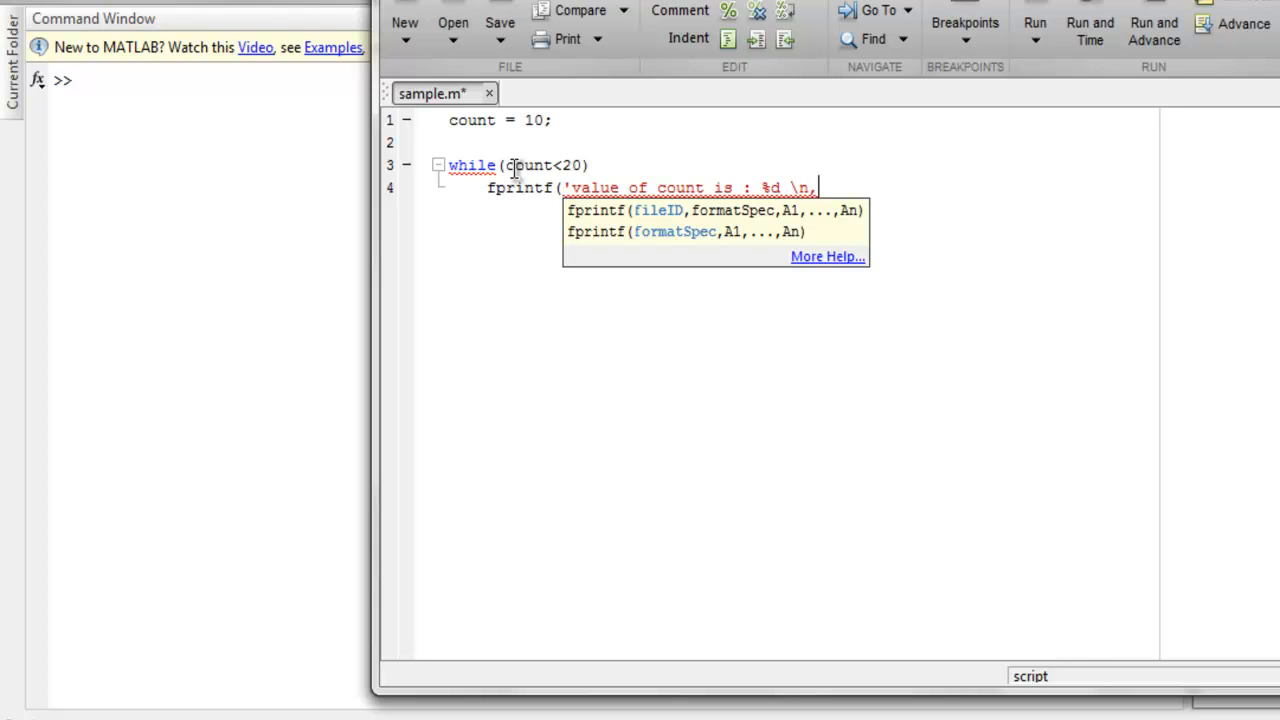
text(cou)
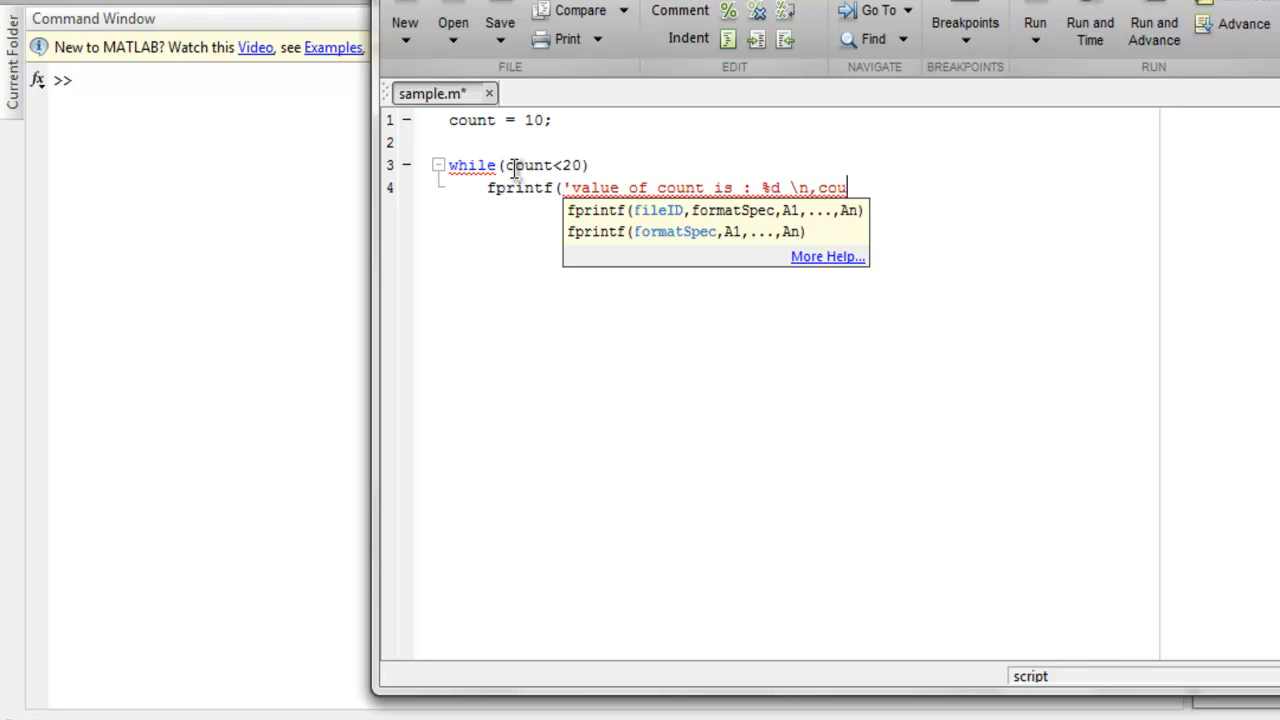
text(nt);)
text(c)
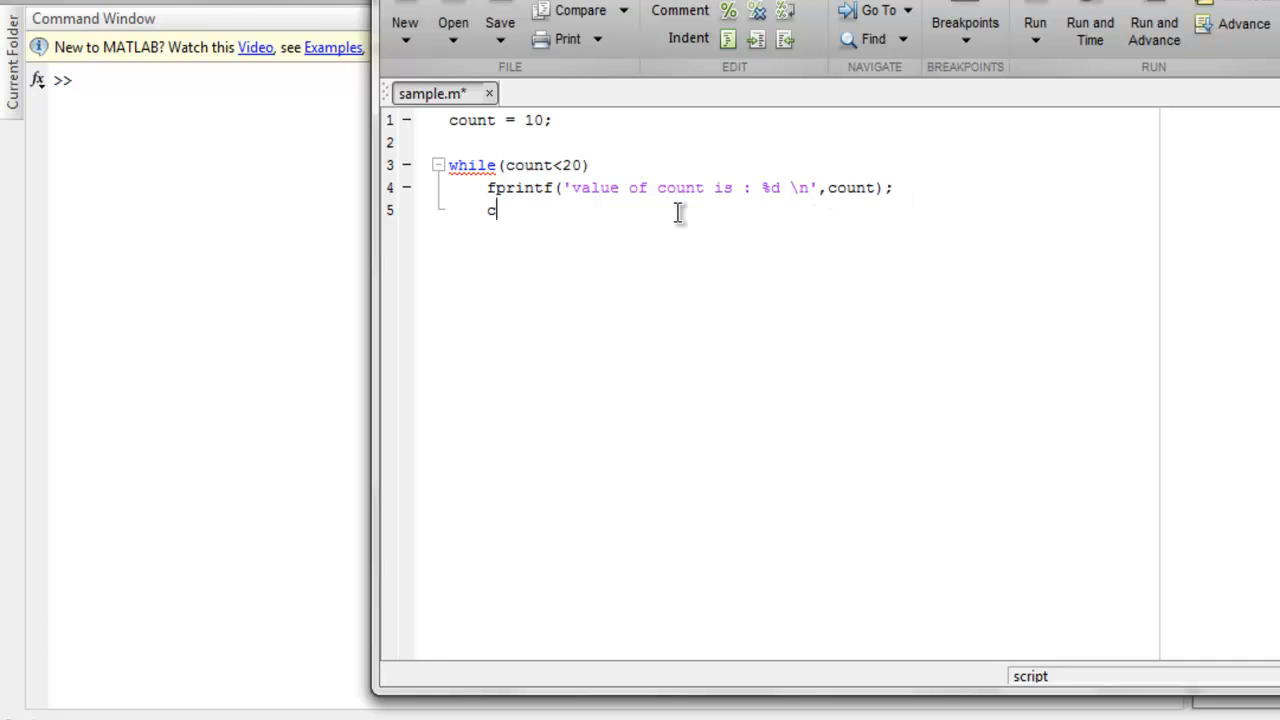
Add 'count=count+1;' and 'end', then run sample.m after changing to its folder
text(ount=coun)
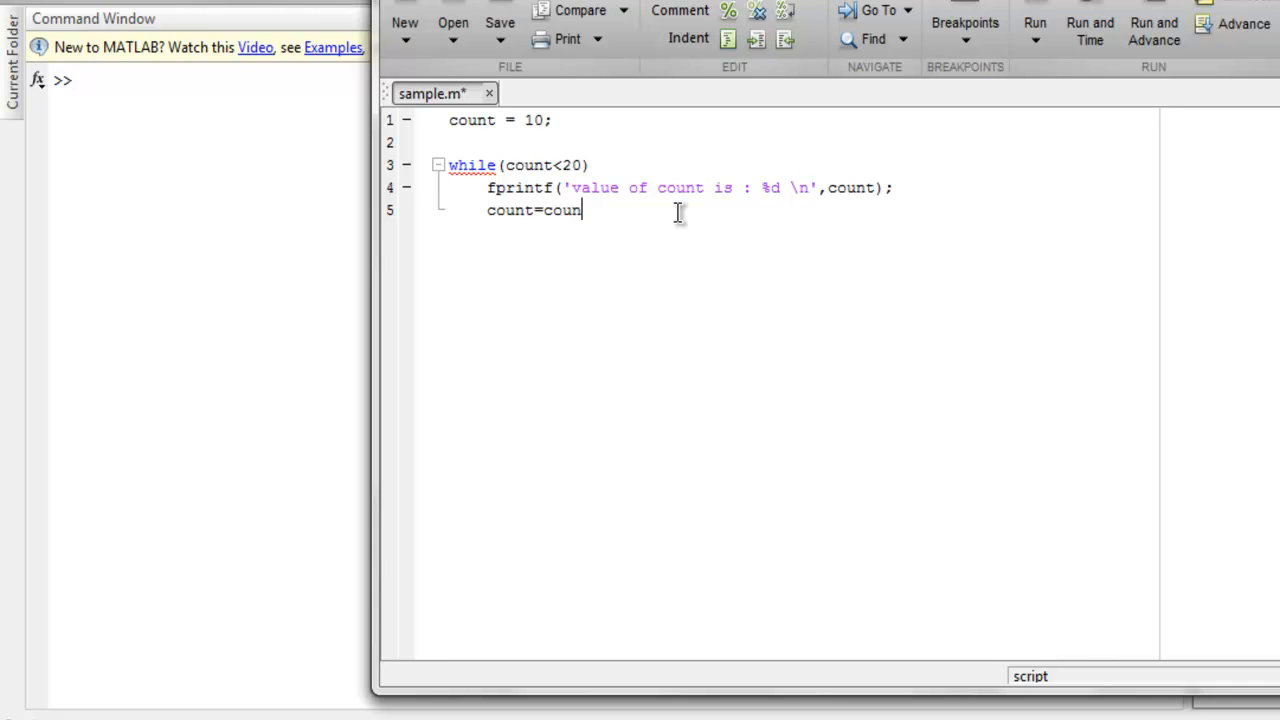
text(t+1;)
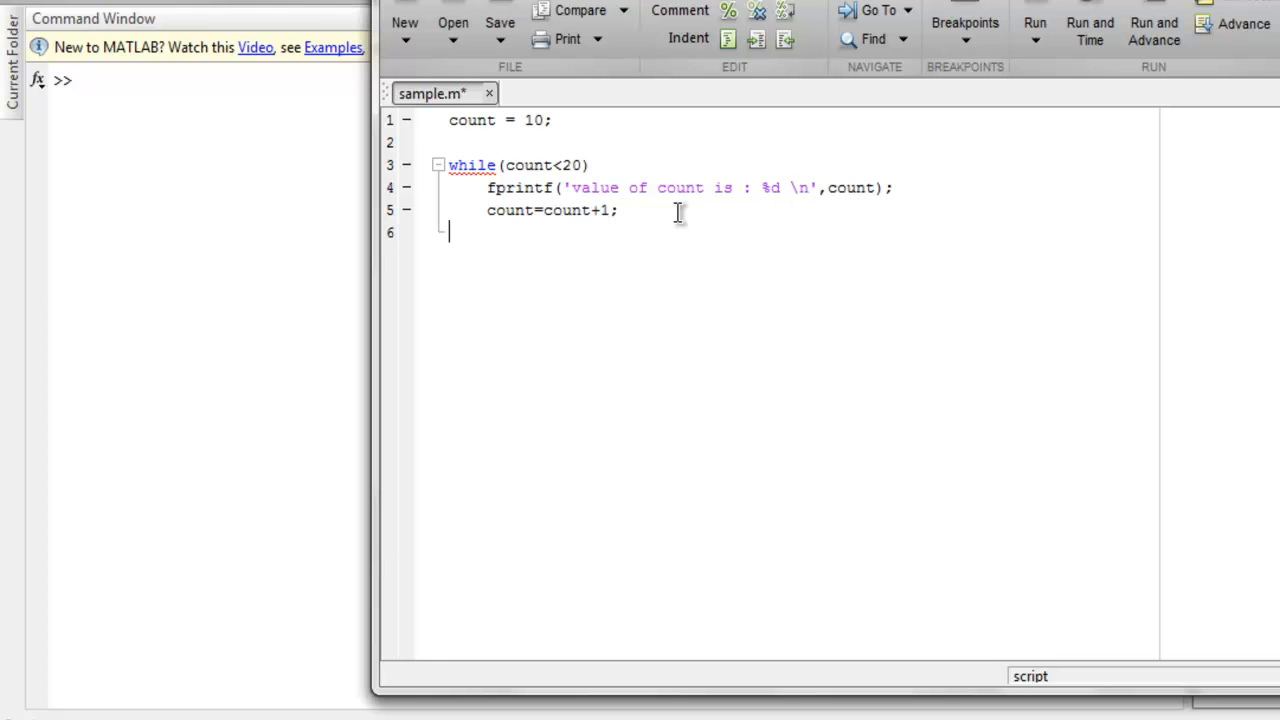
text(end)
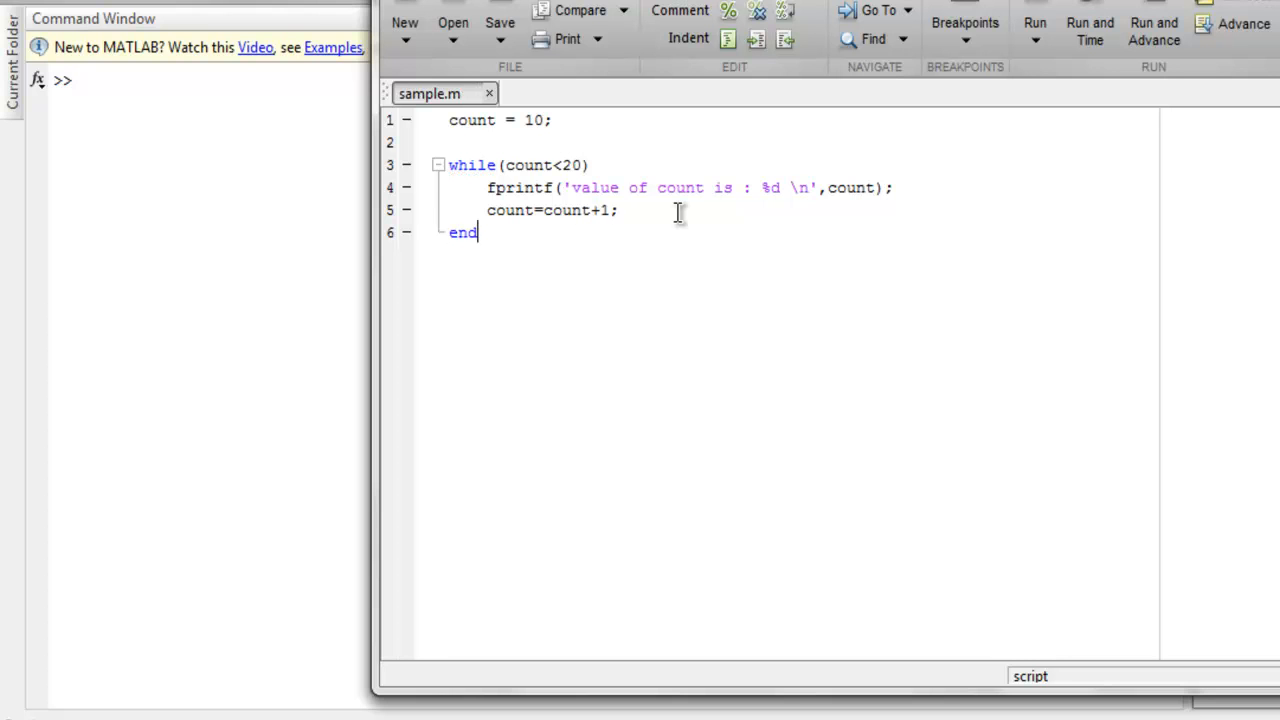
mouse_move(630, 244)
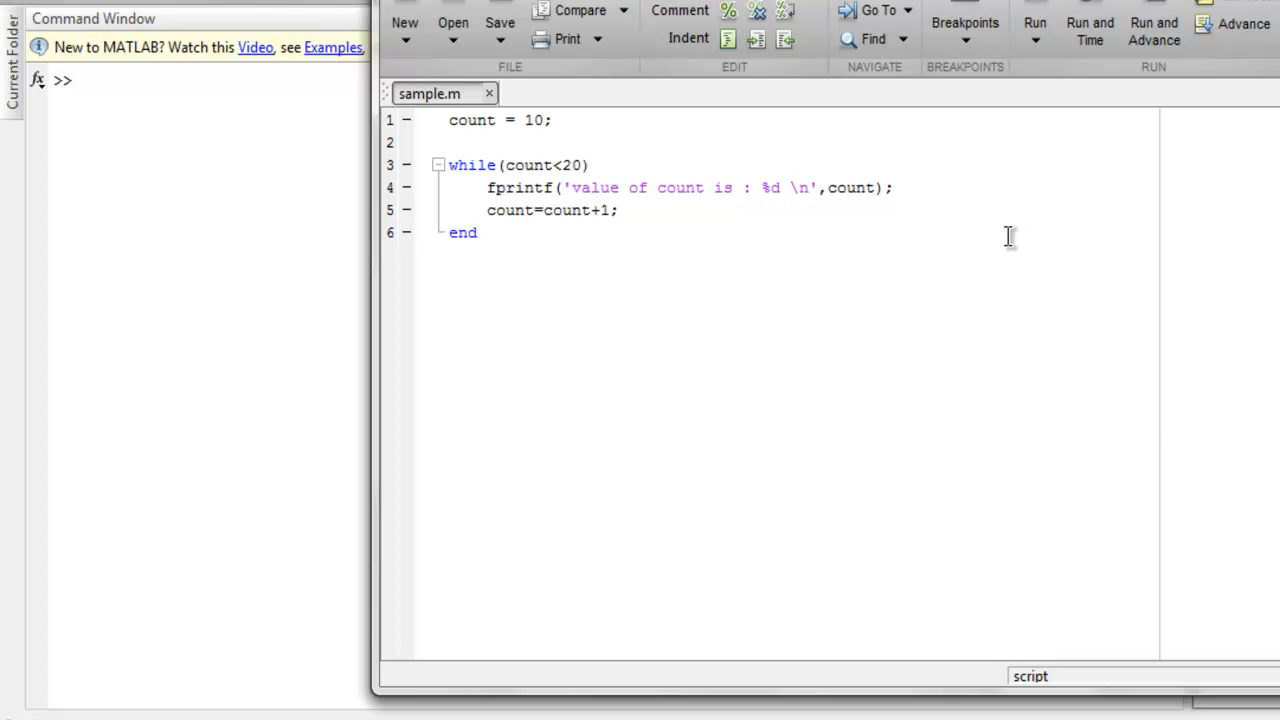
click(1035, 25)
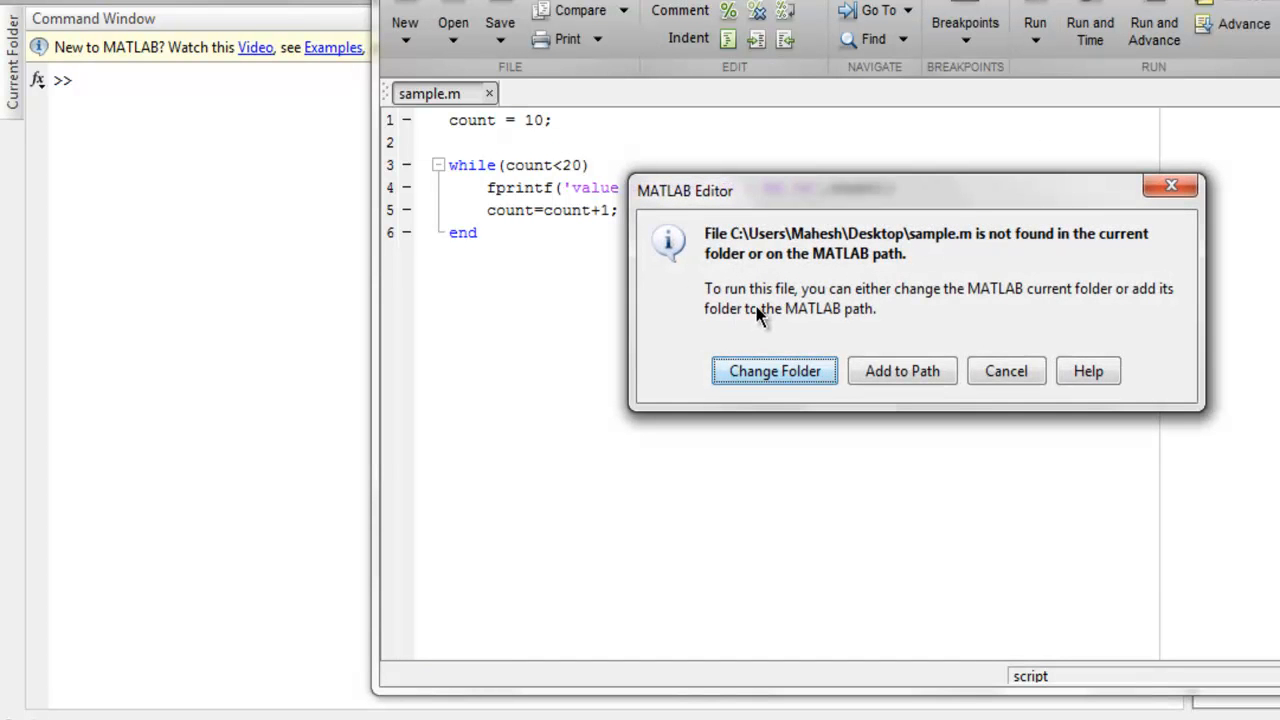
click(774, 371)
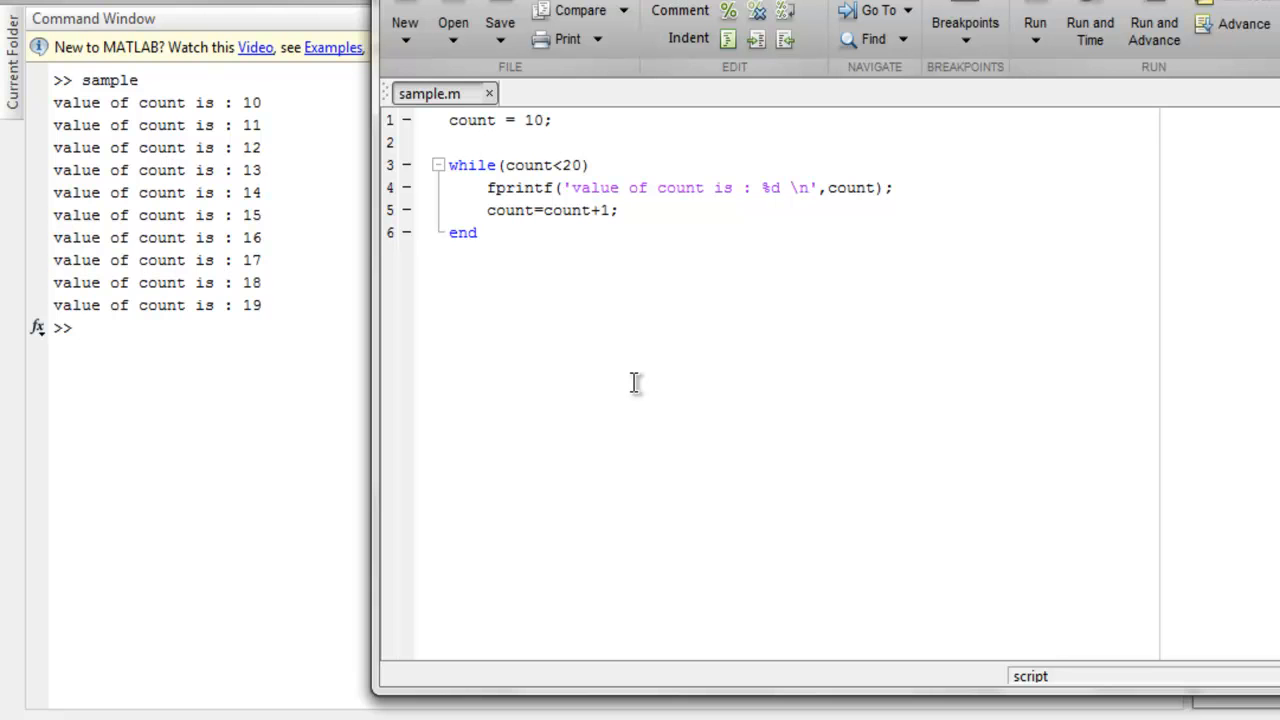
mouse_move(290, 298)
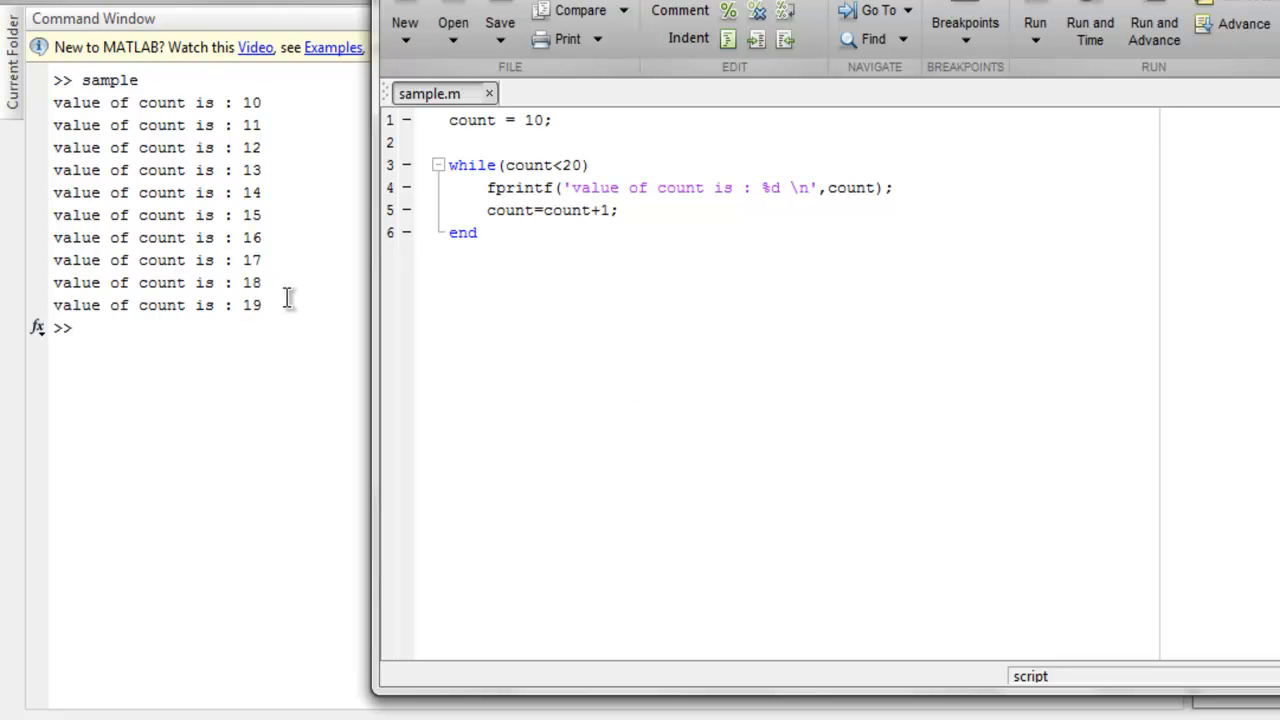
mouse_move(215, 105)
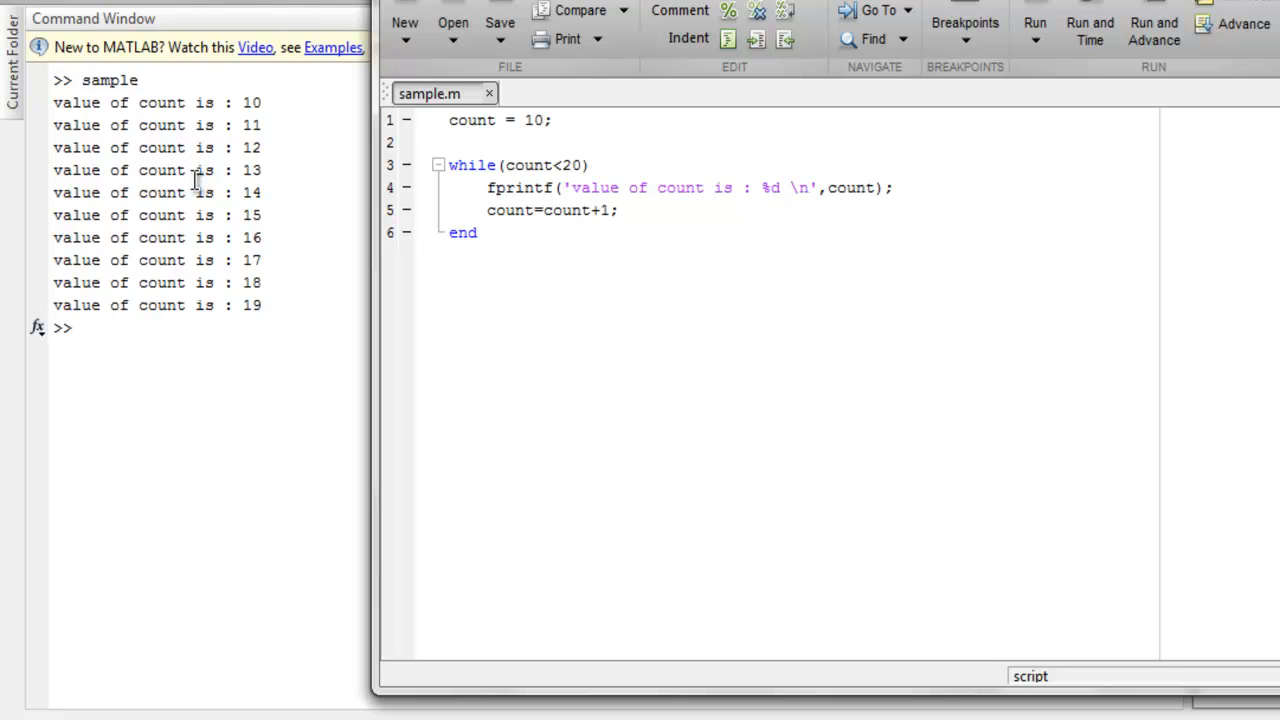
mouse_move(199, 290)
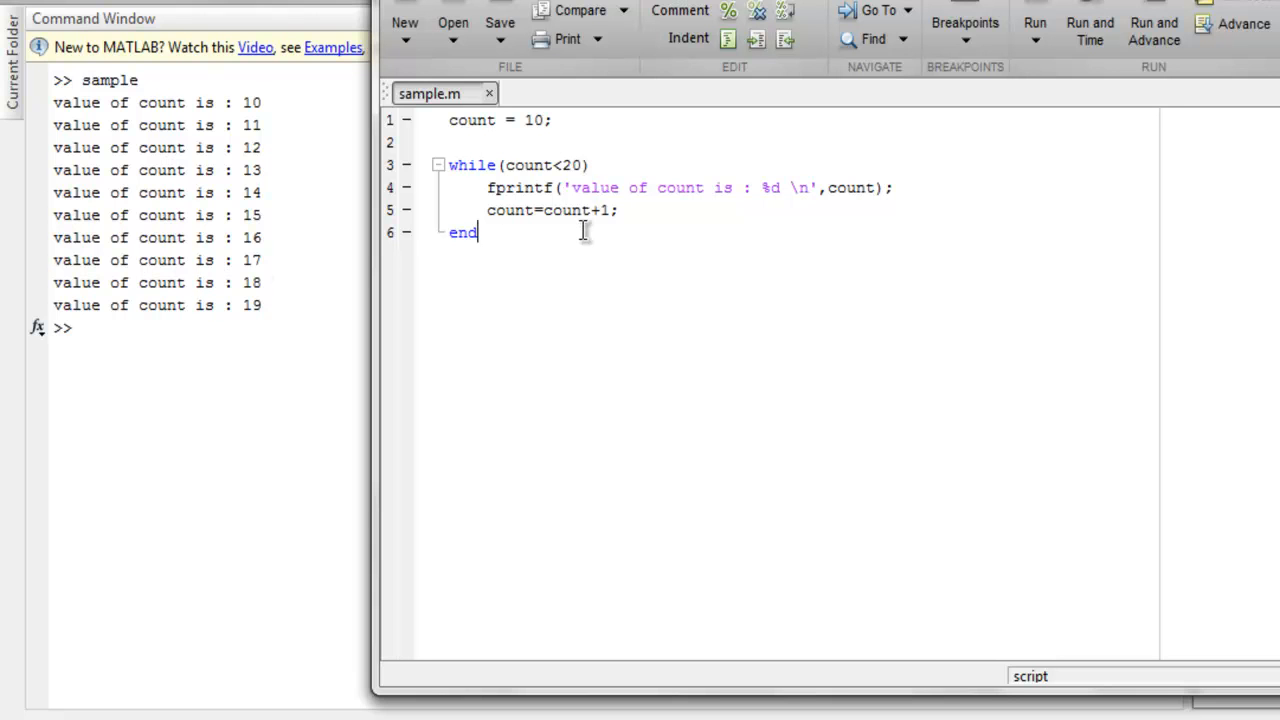
mouse_move(640, 311)
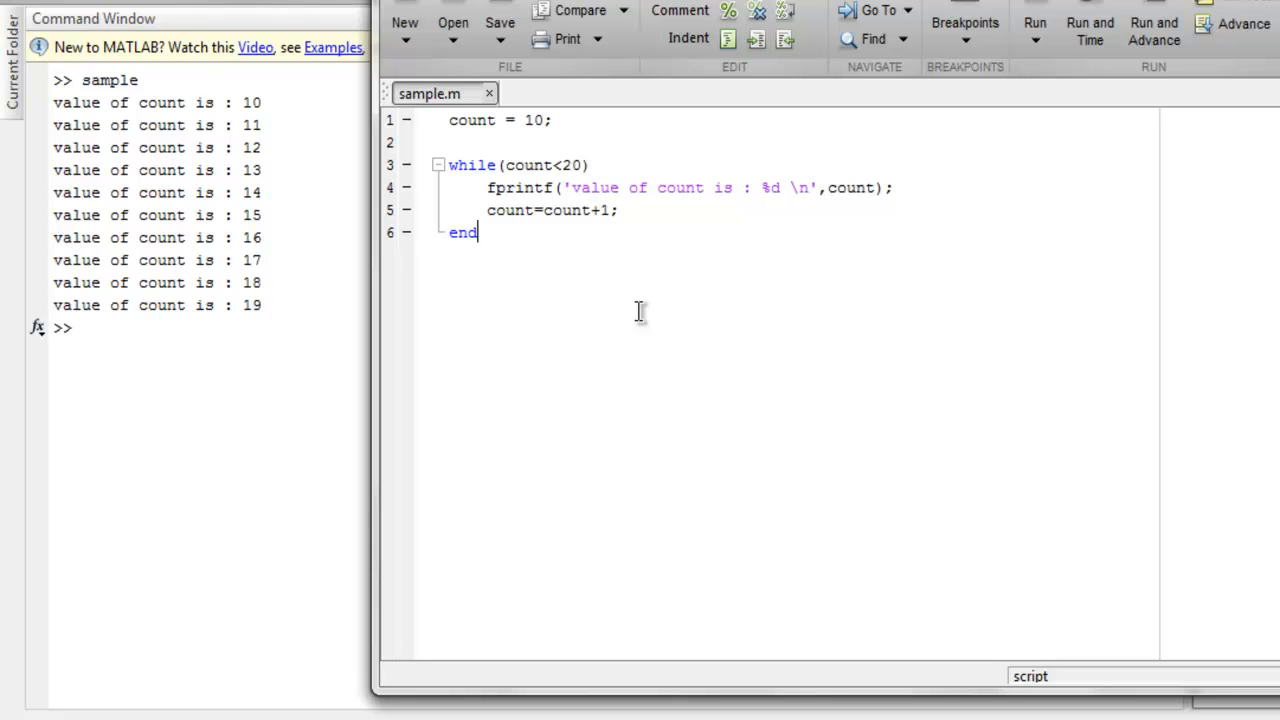